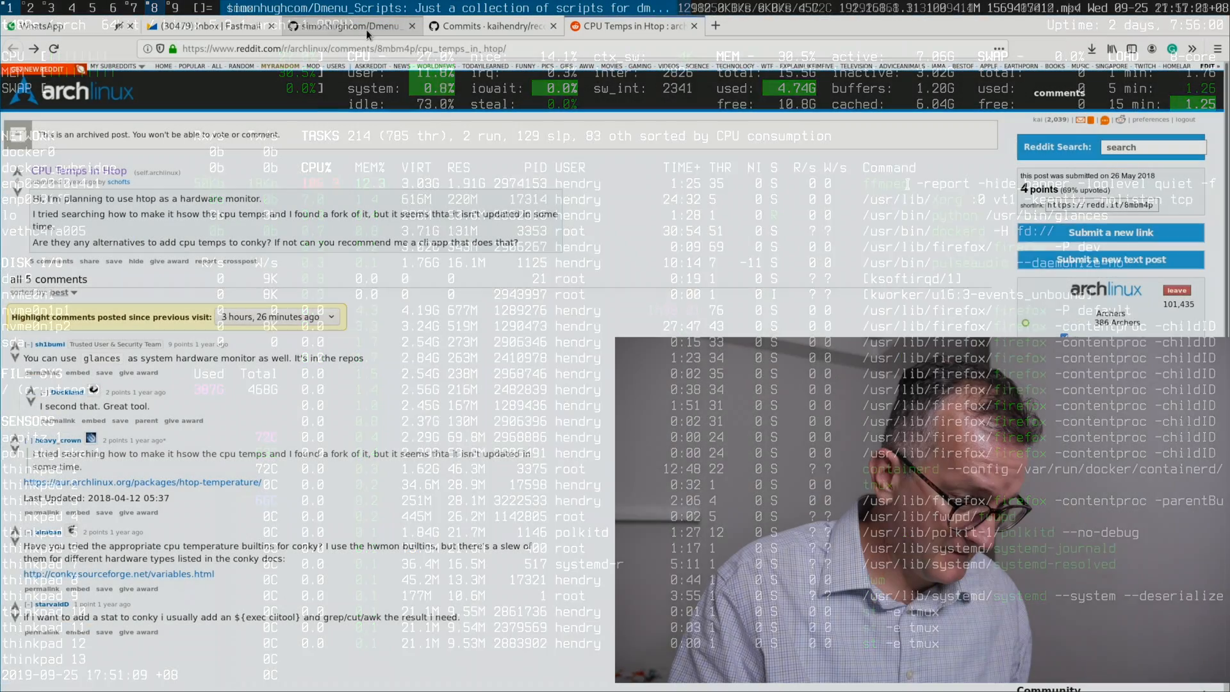
Switch to the Firefox tab showing simonhughcom's Dmenu_Scripts repository
click(349, 26)
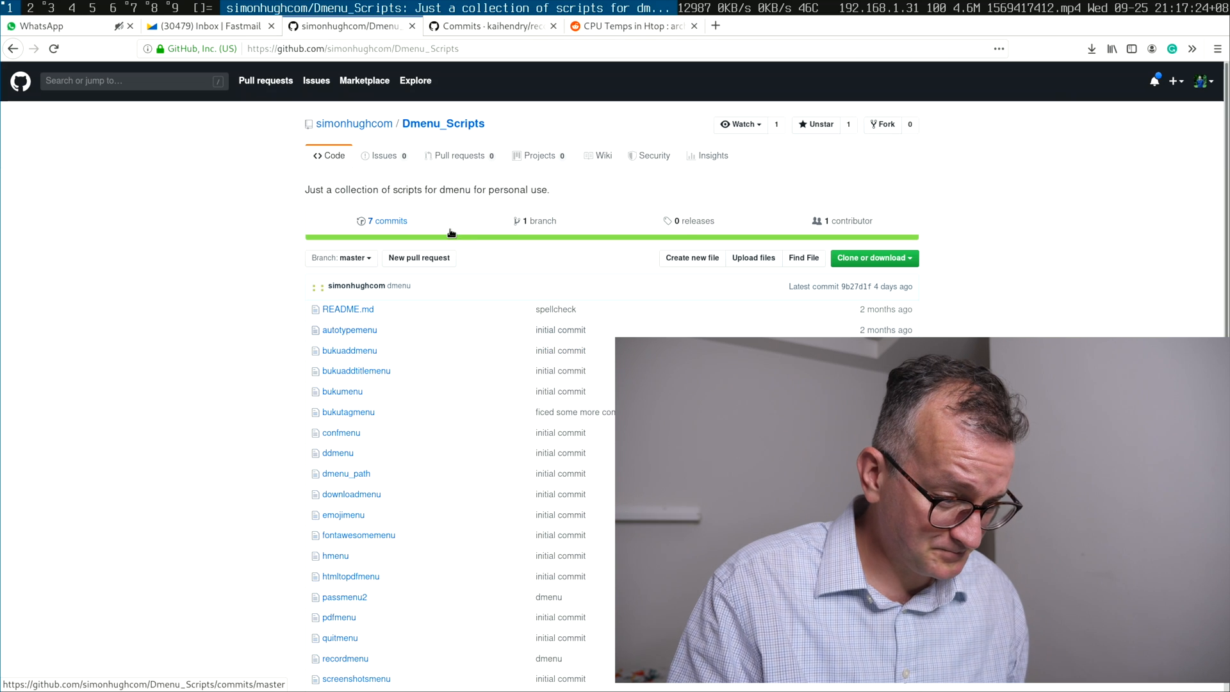
mouse_move(343, 419)
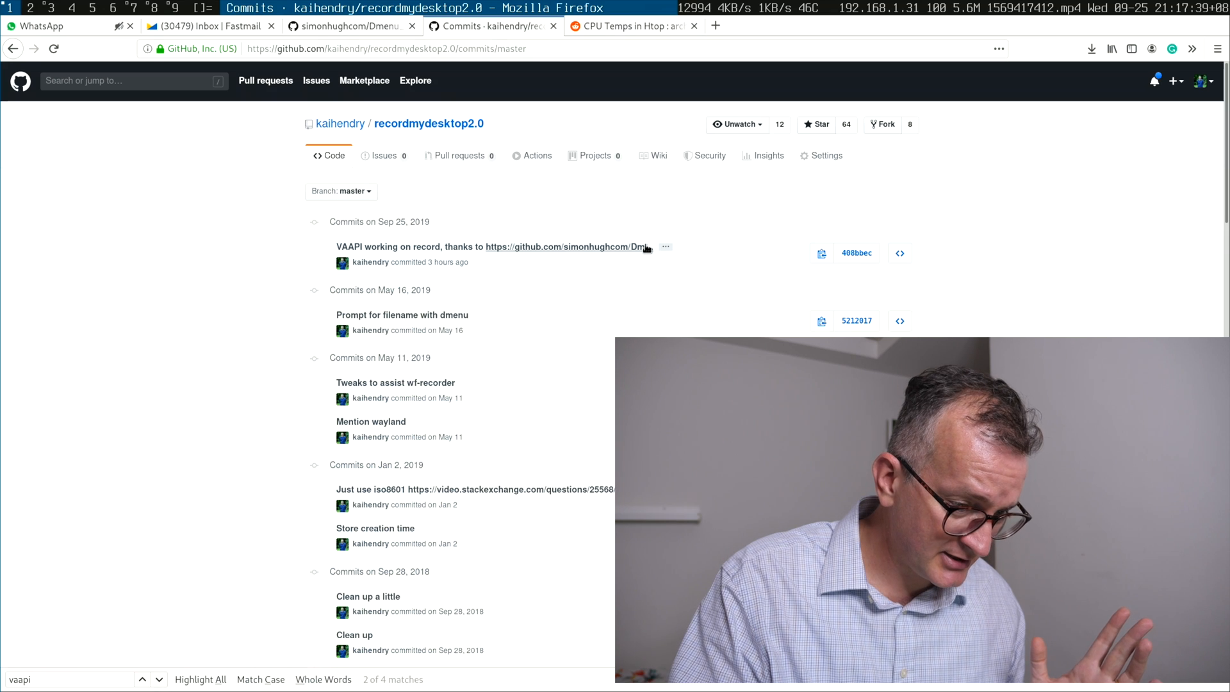
Switch to the tmux terminal logged into the Raspberry Pi 'four'
click(565, 246)
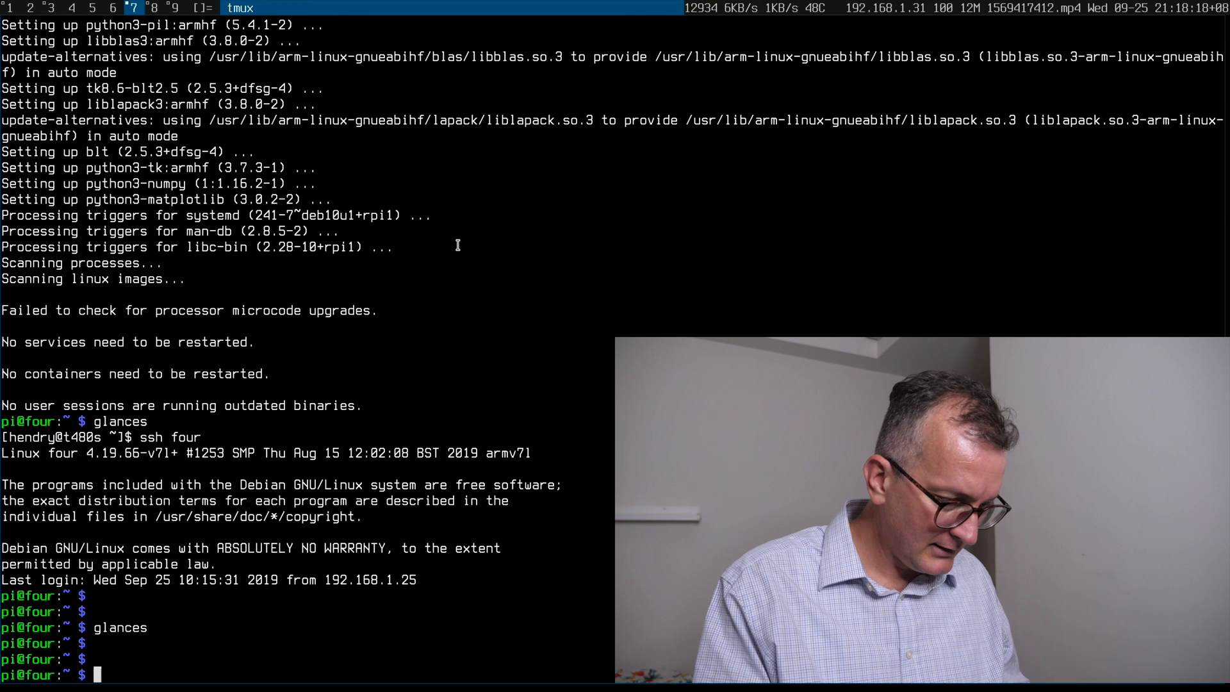
Run glances on the Pi 'four' to show containers, sensors and process stats
text(glances)
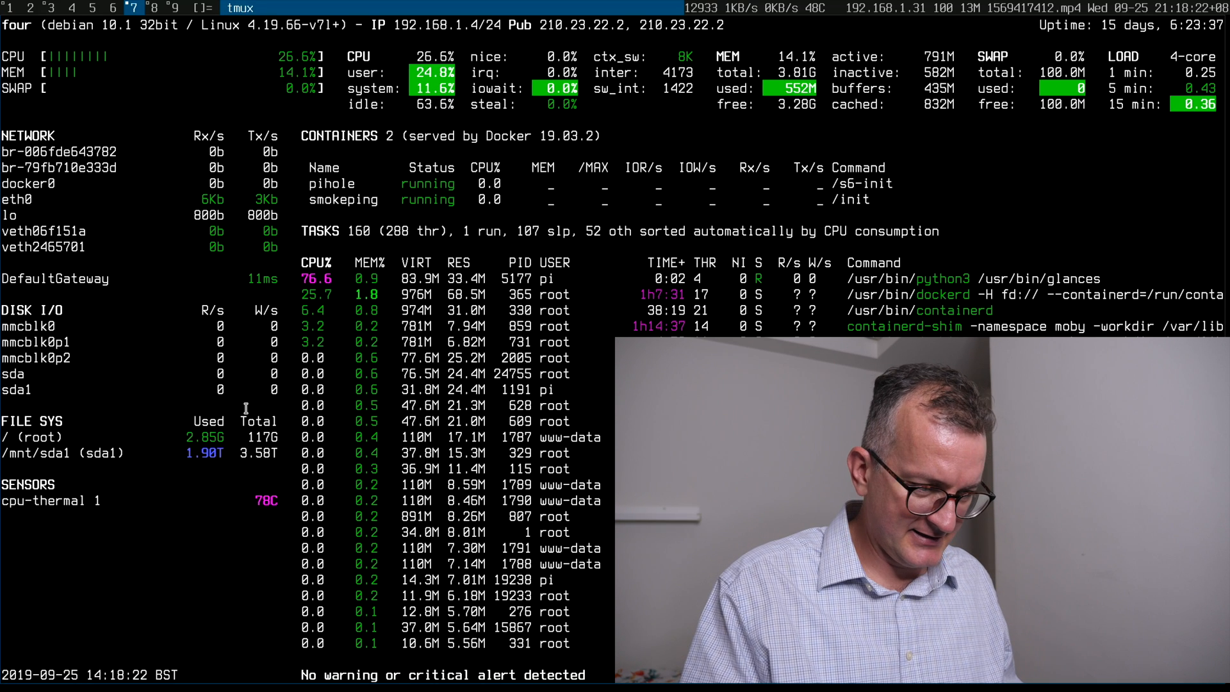
mouse_move(276, 480)
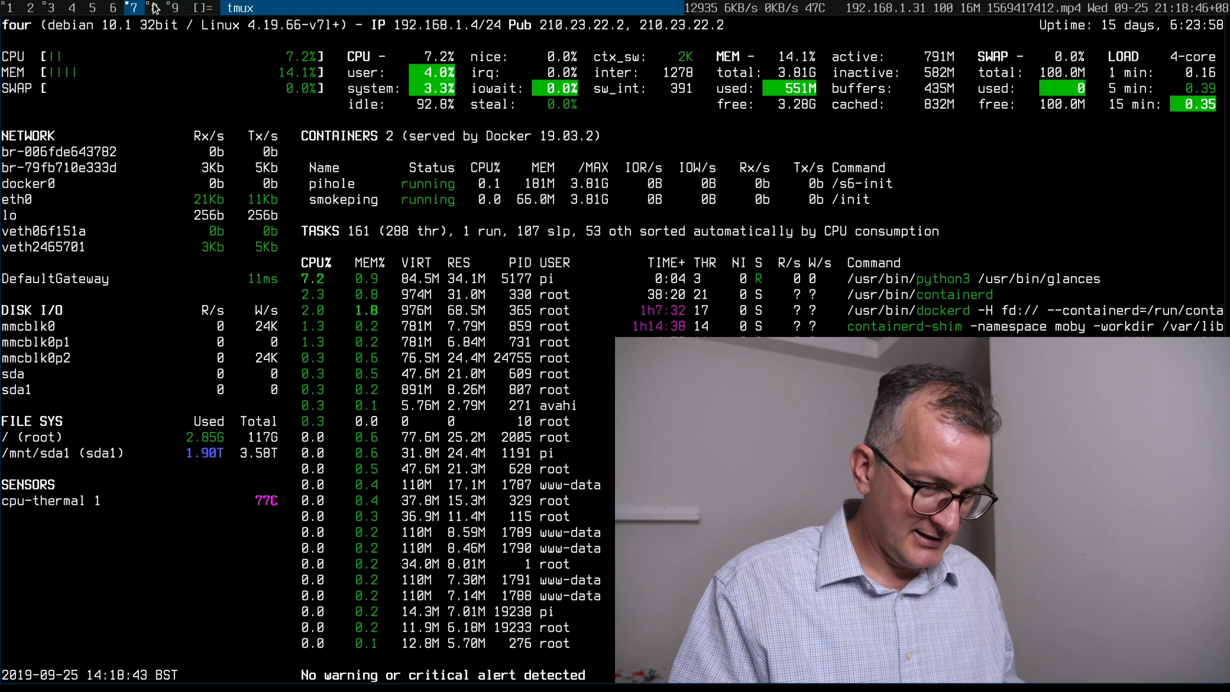
View Glances on the t480s ThinkPad, then return to the Firefox workspace
click(154, 8)
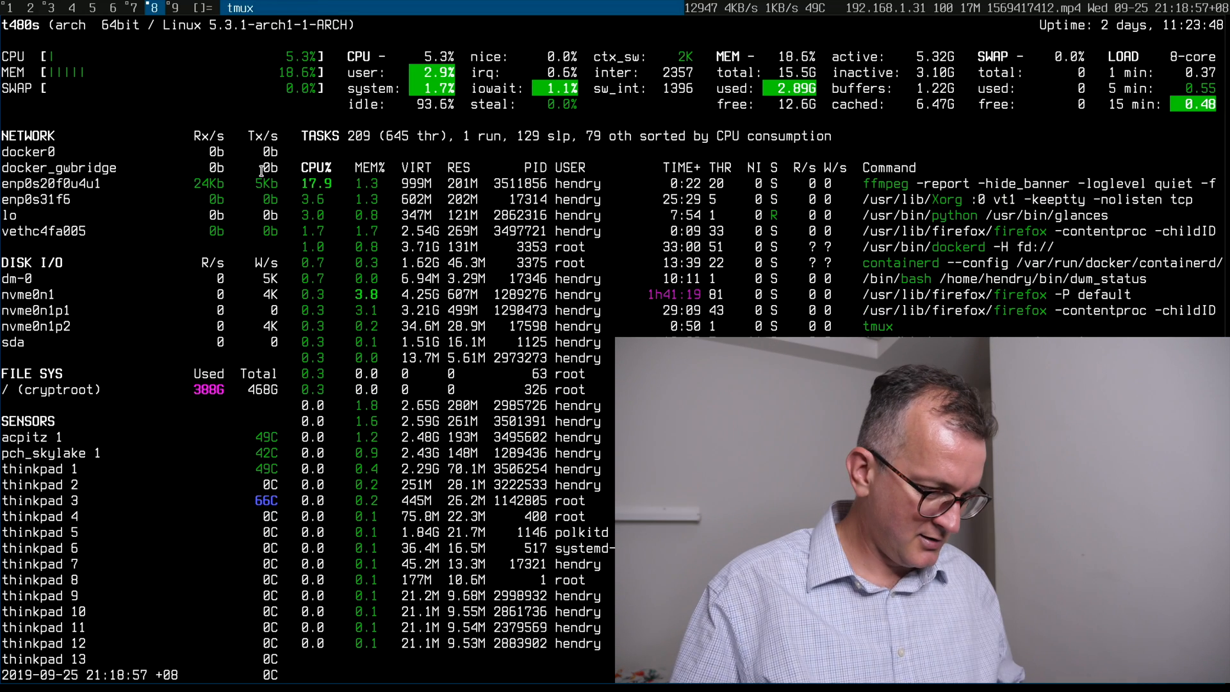
click(174, 8)
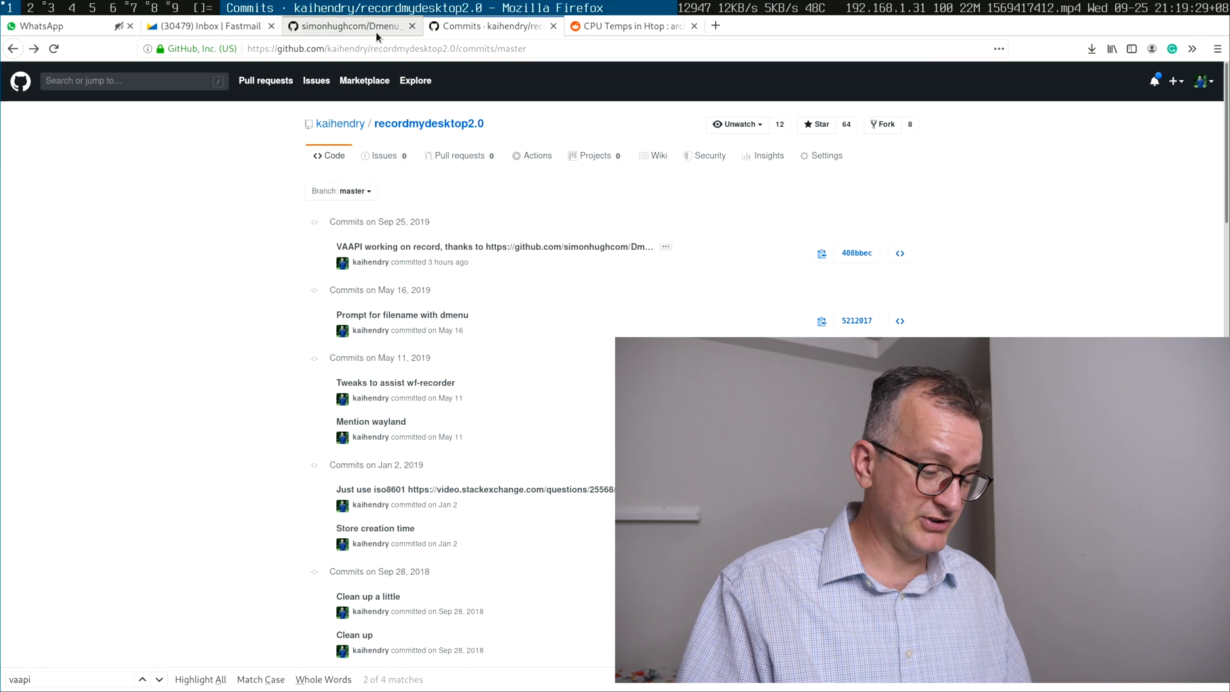
Toggle between the Dmenu_Scripts and recordmydesktop2.0 commits tabs, ending on Dmenu_Scripts
click(345, 25)
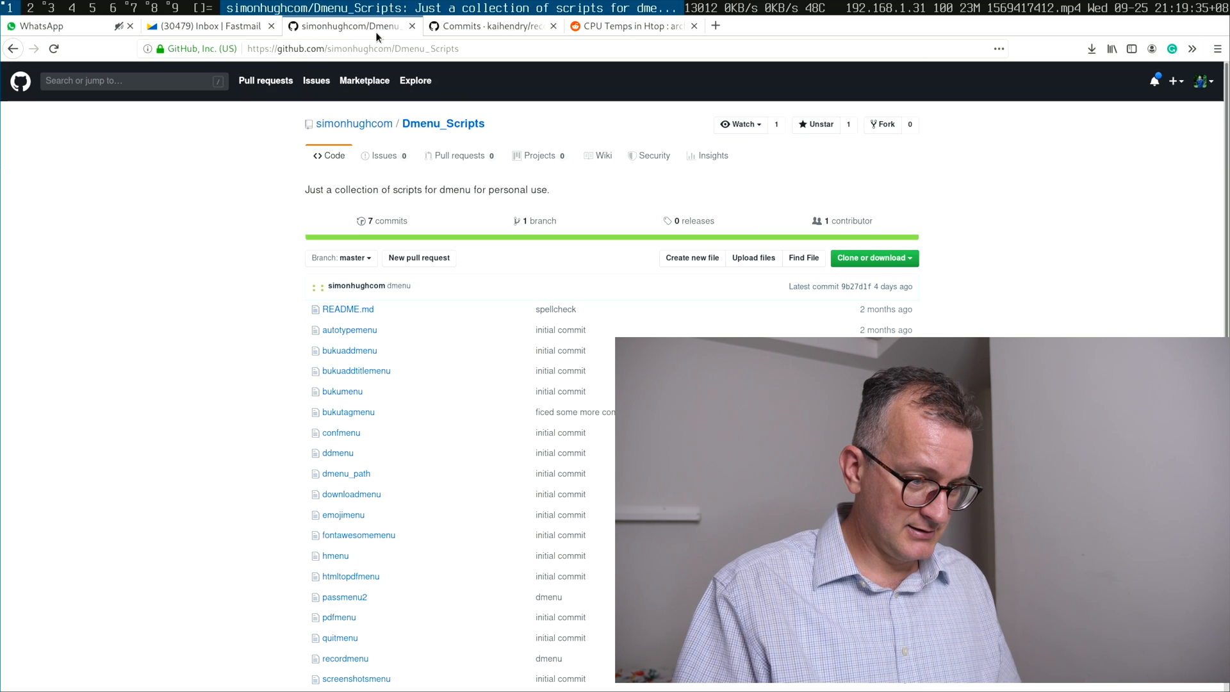
click(486, 26)
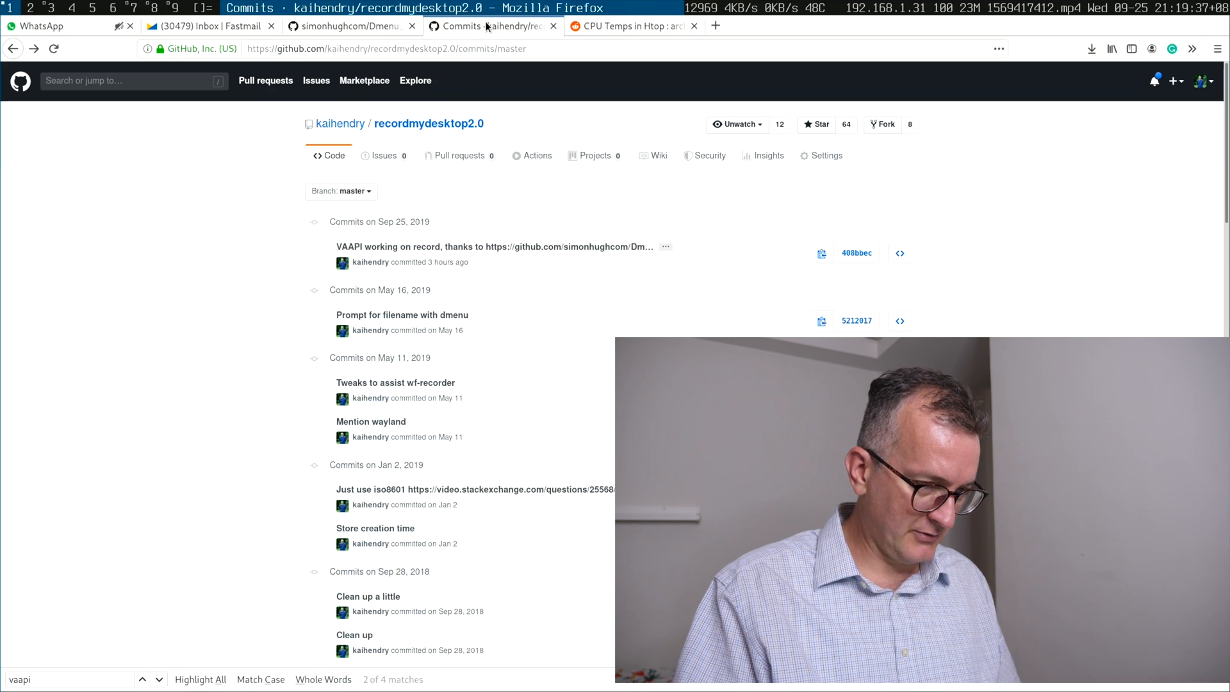
click(349, 26)
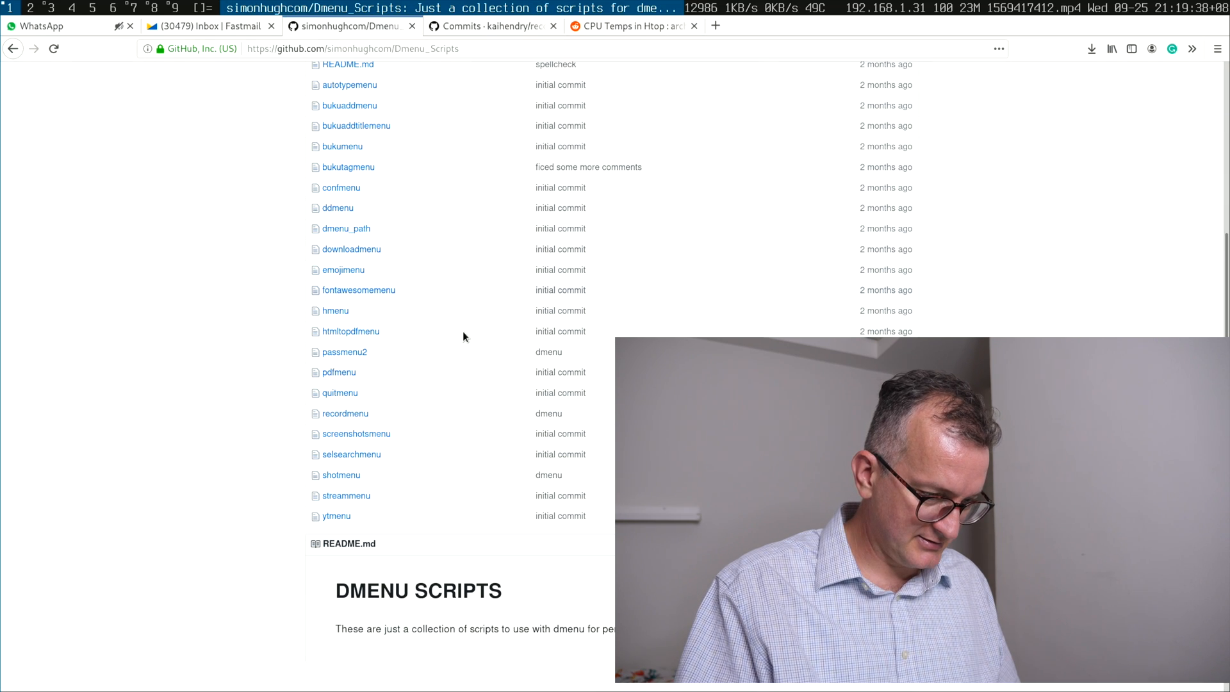